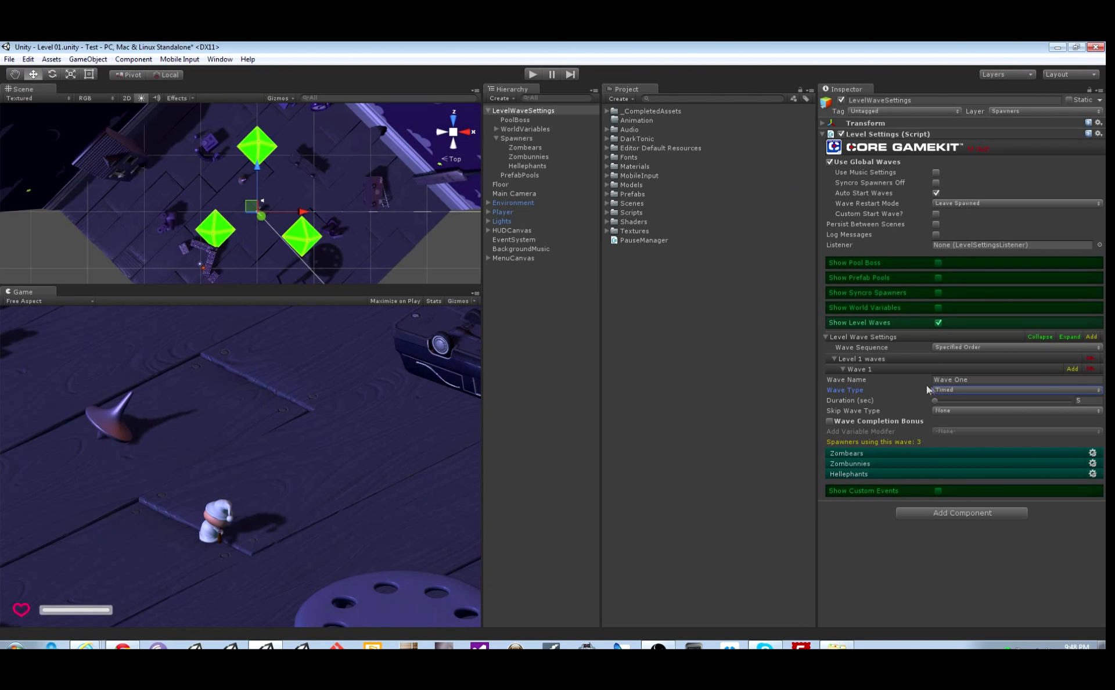
mouse_move(968, 395)
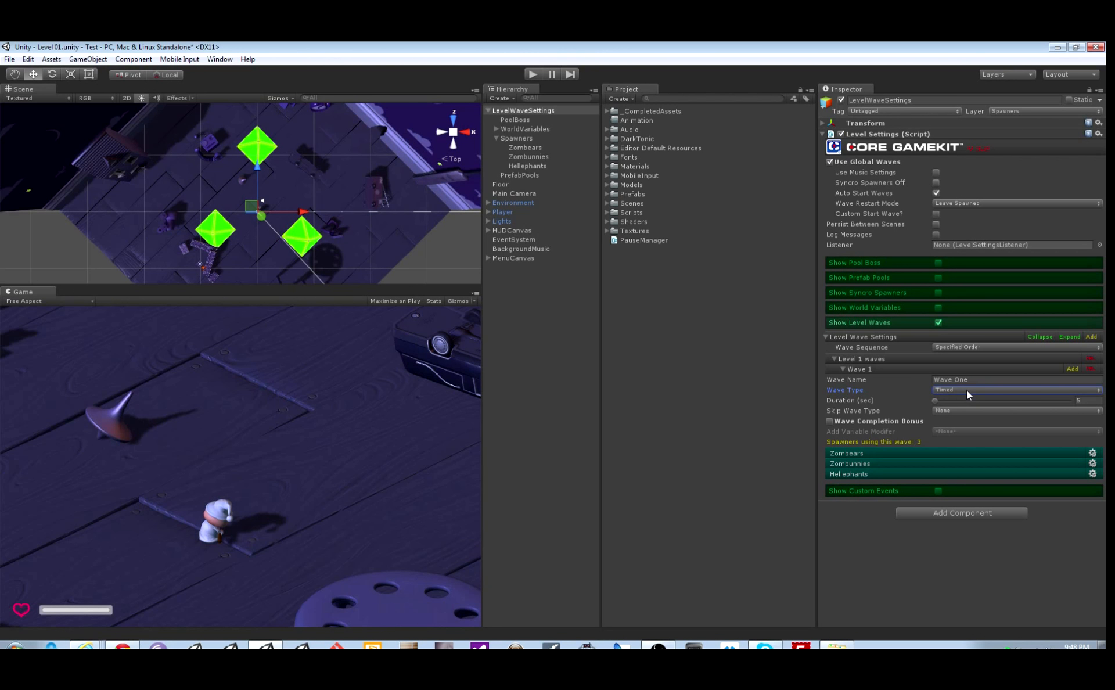
Step: Add a second wave after Wave One and name it 'Wave Two'
left_click(1073, 368)
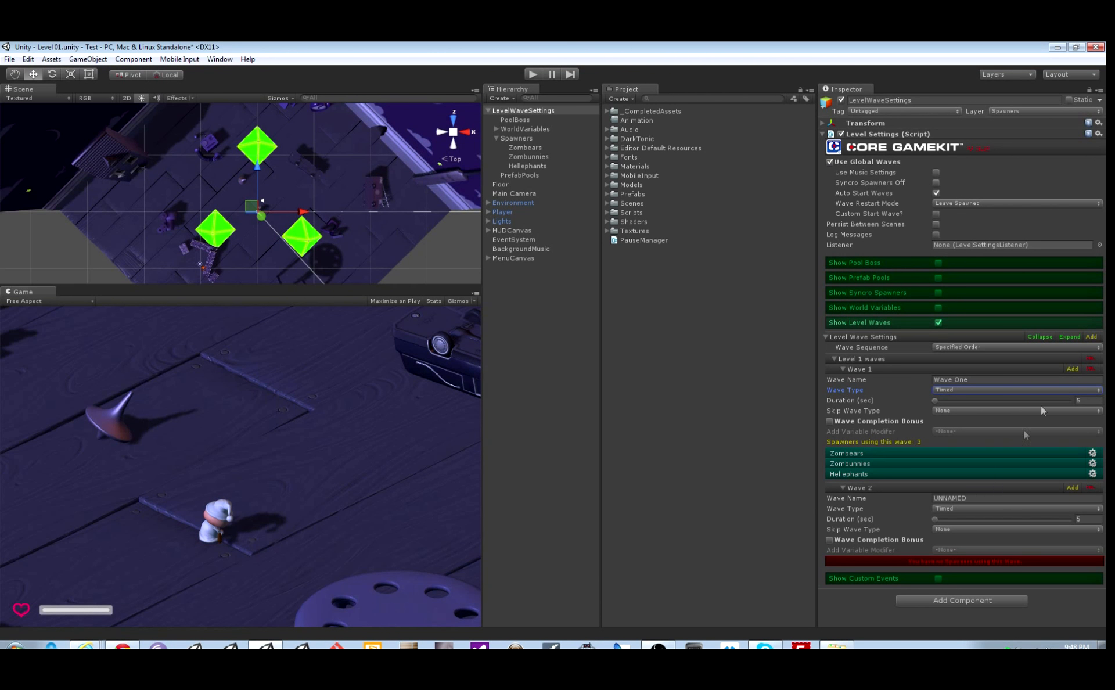
left_click(1015, 498)
type("Wave Two")
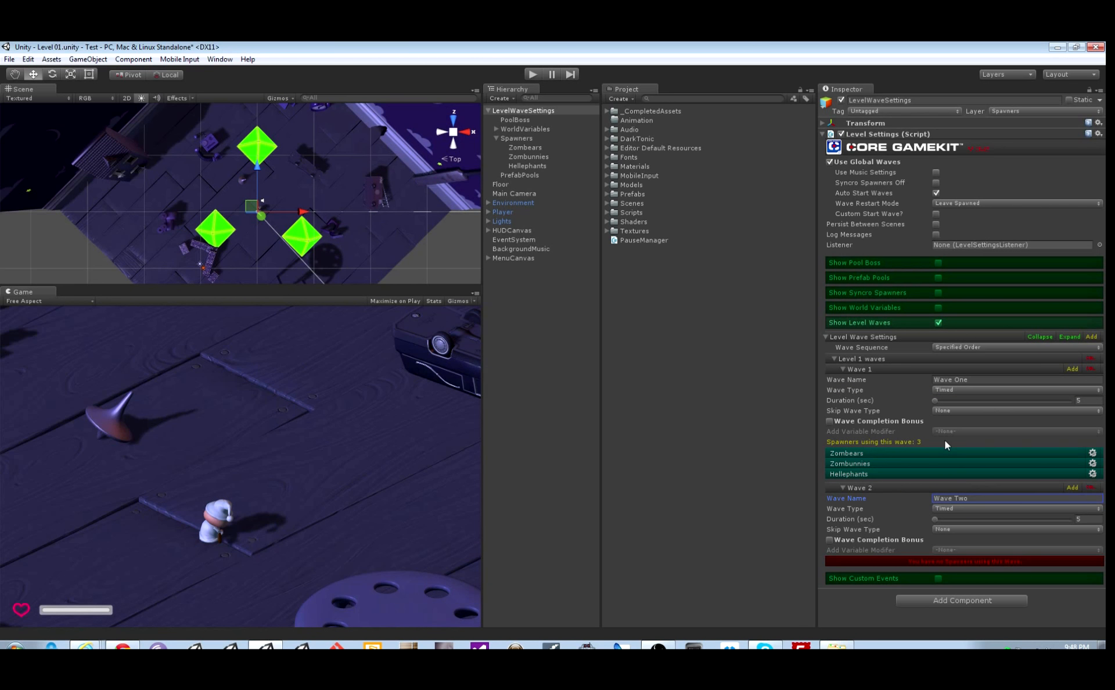
mouse_move(953, 403)
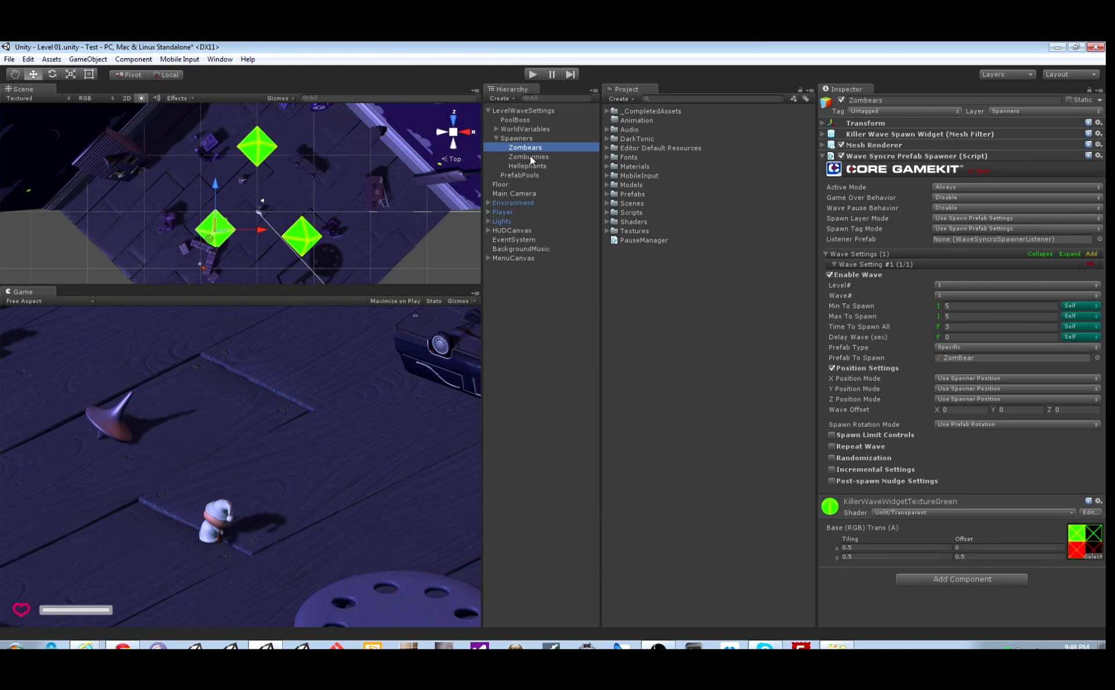
Step: Set Zombunnies to Wave# 2 and remove the Hellephants spawner's wave setting
left_click(527, 156)
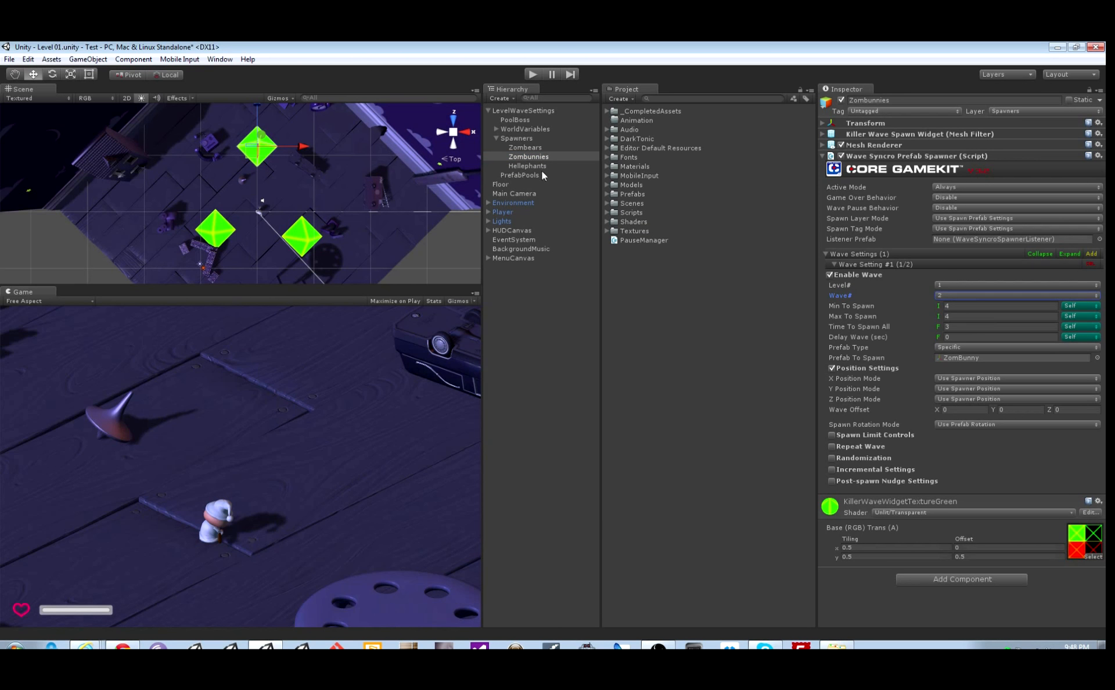
left_click(528, 166)
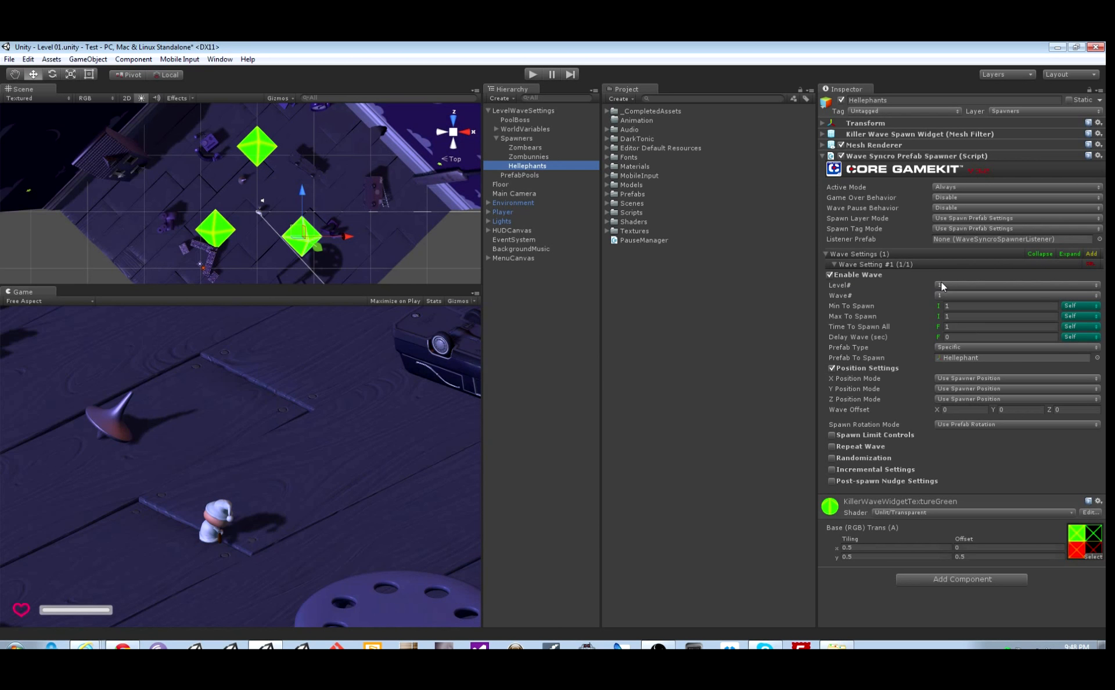
left_click(1089, 264)
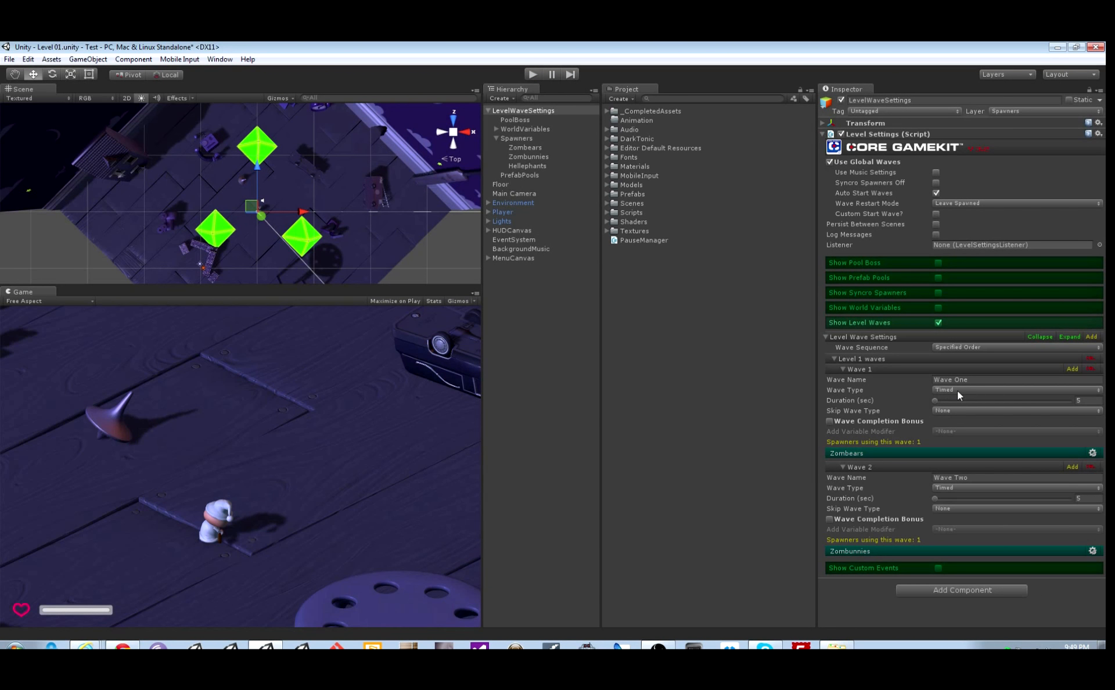
Step: Make waves 1 and 2 Elimination, then add an Elimination 'Wave Three'
left_click(1015, 389)
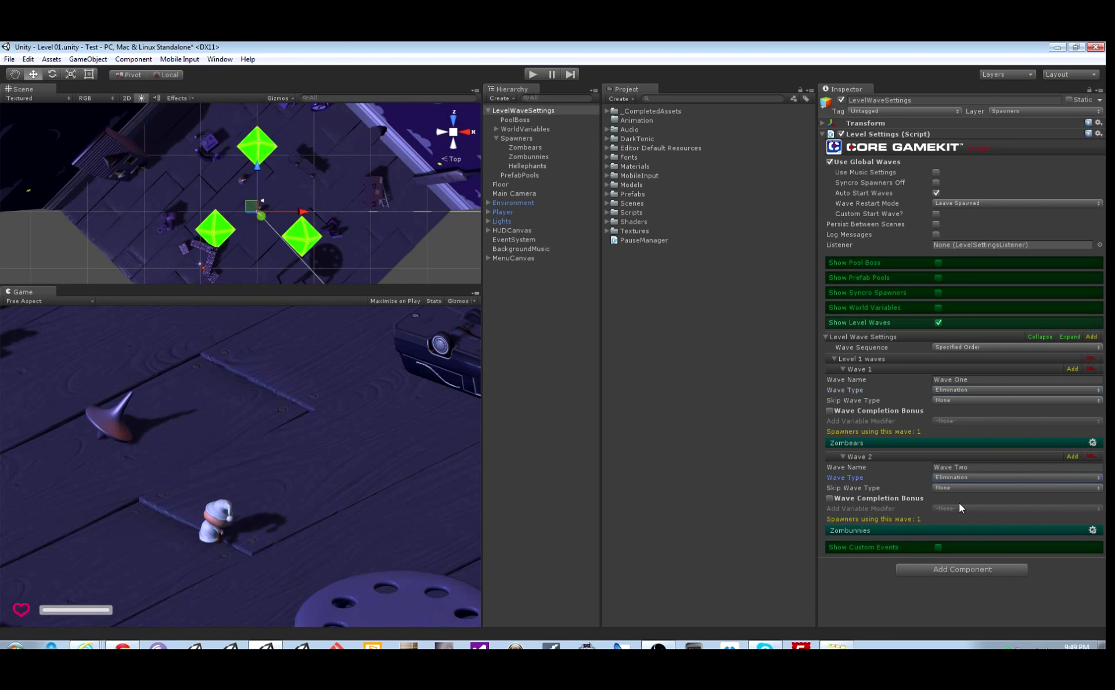
left_click(1065, 456)
type("W")
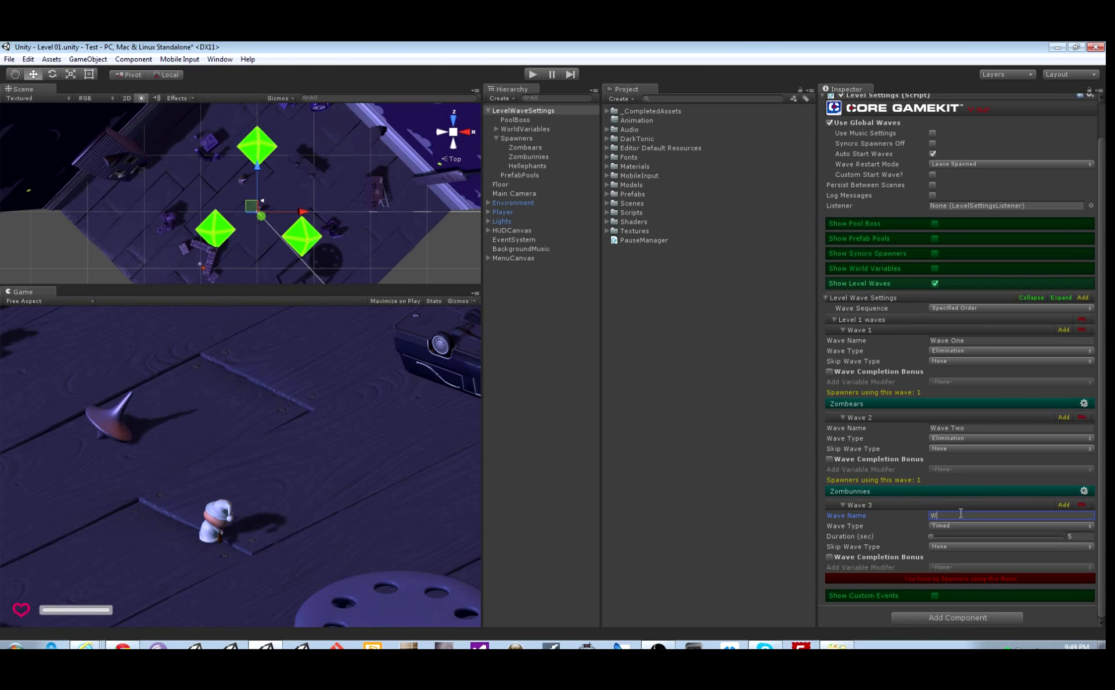
type("ave Three")
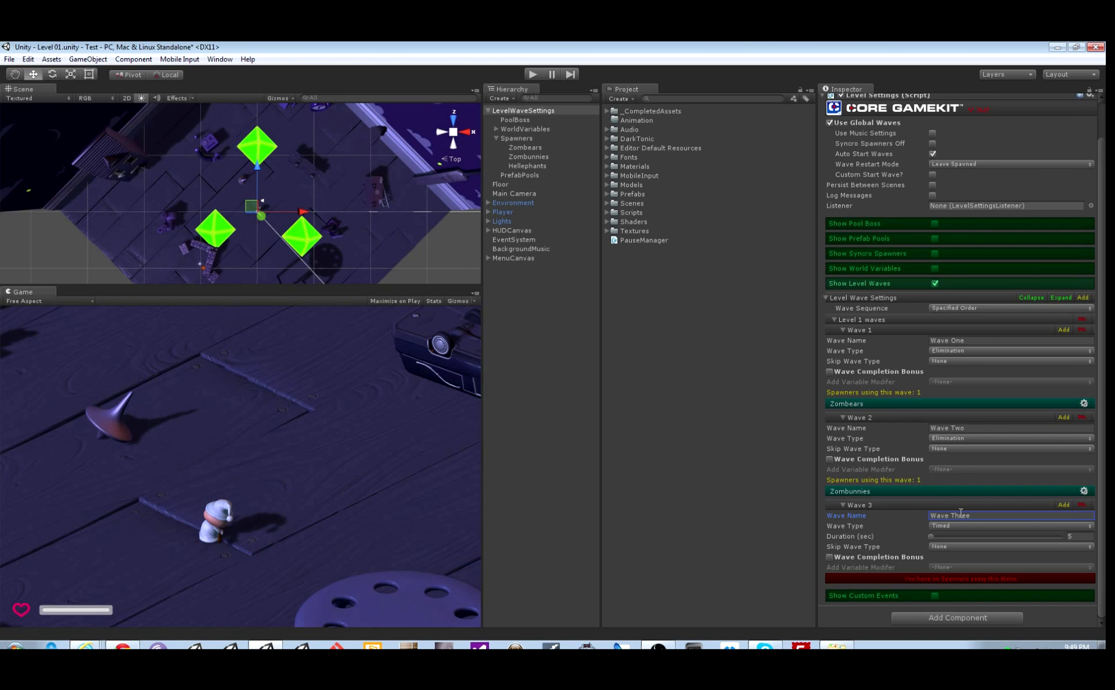
left_click(1010, 526)
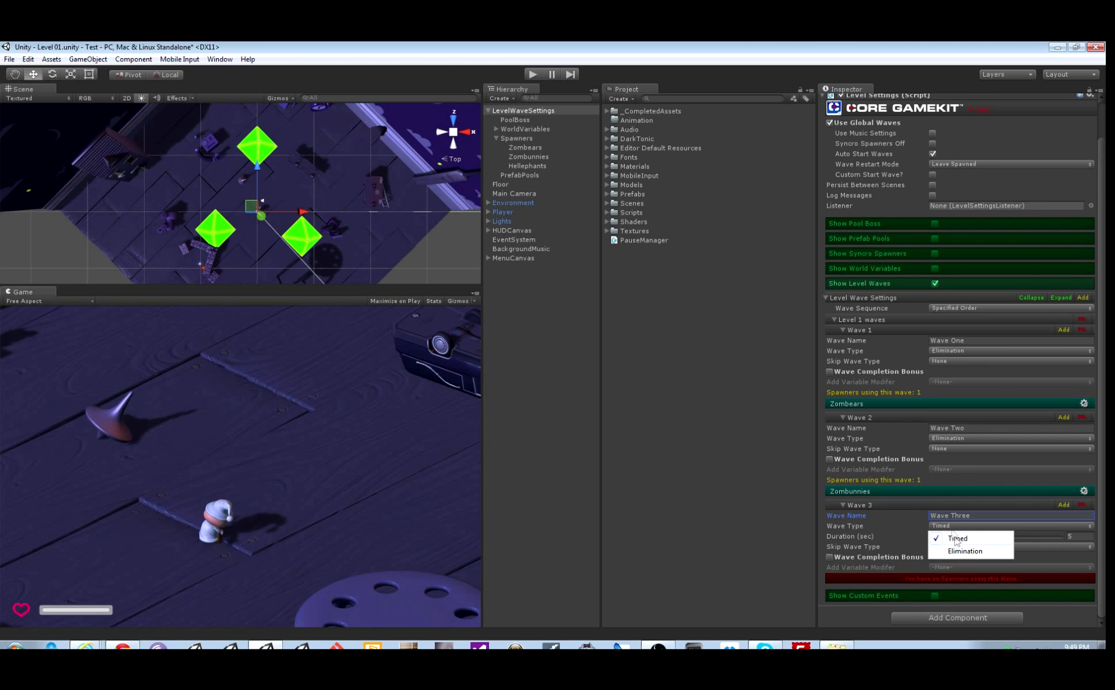
left_click(965, 550)
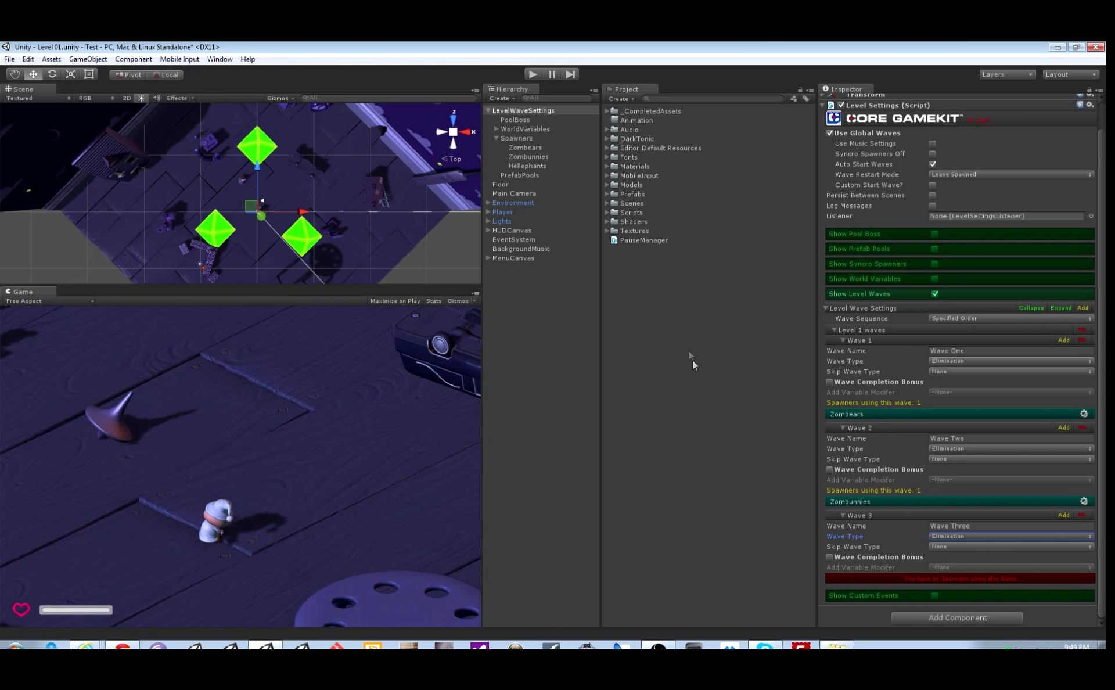
left_click(525, 148)
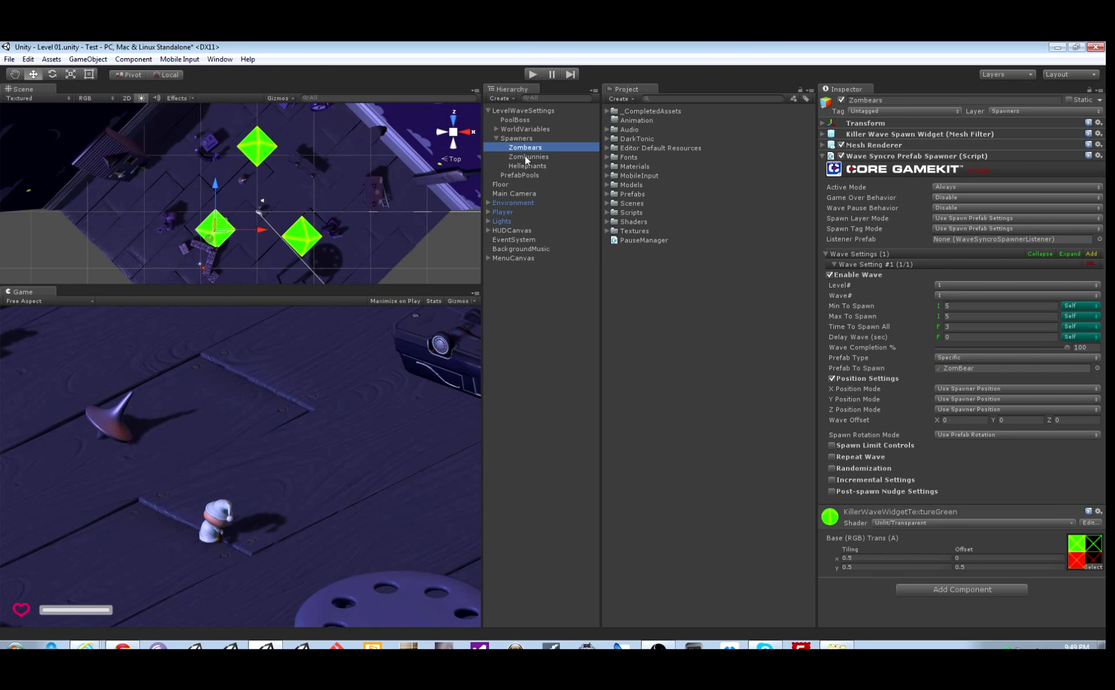
Step: Add a Wave 3 setting to Hellephants and locate the completed Hellephant prefab
left_click(528, 165)
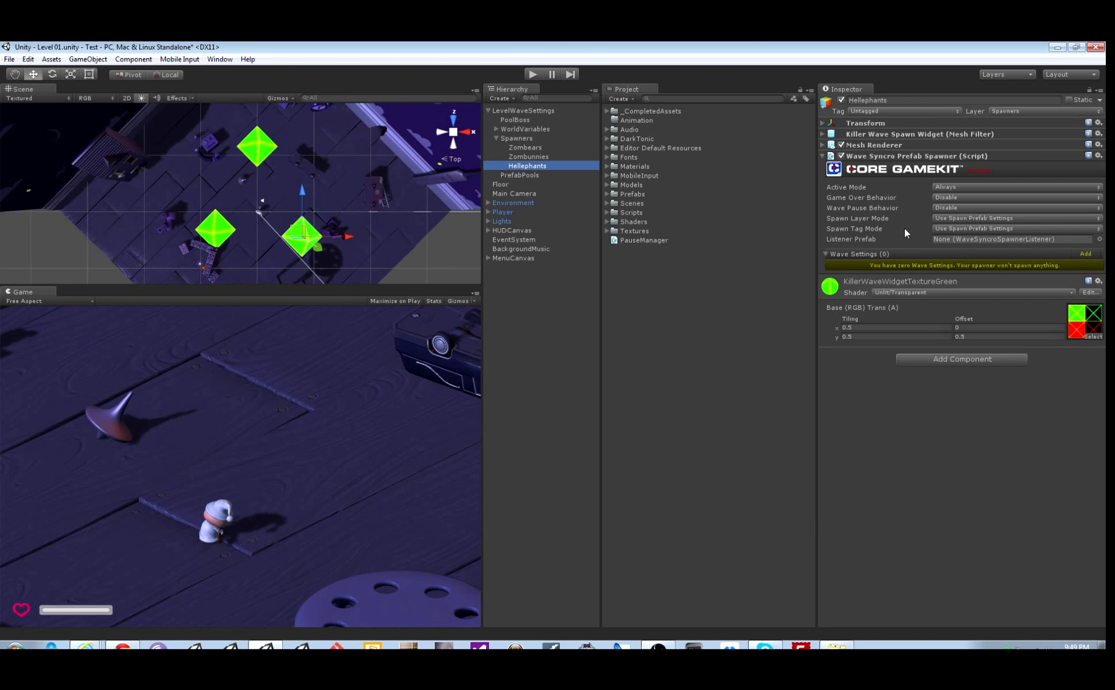
left_click(1089, 254)
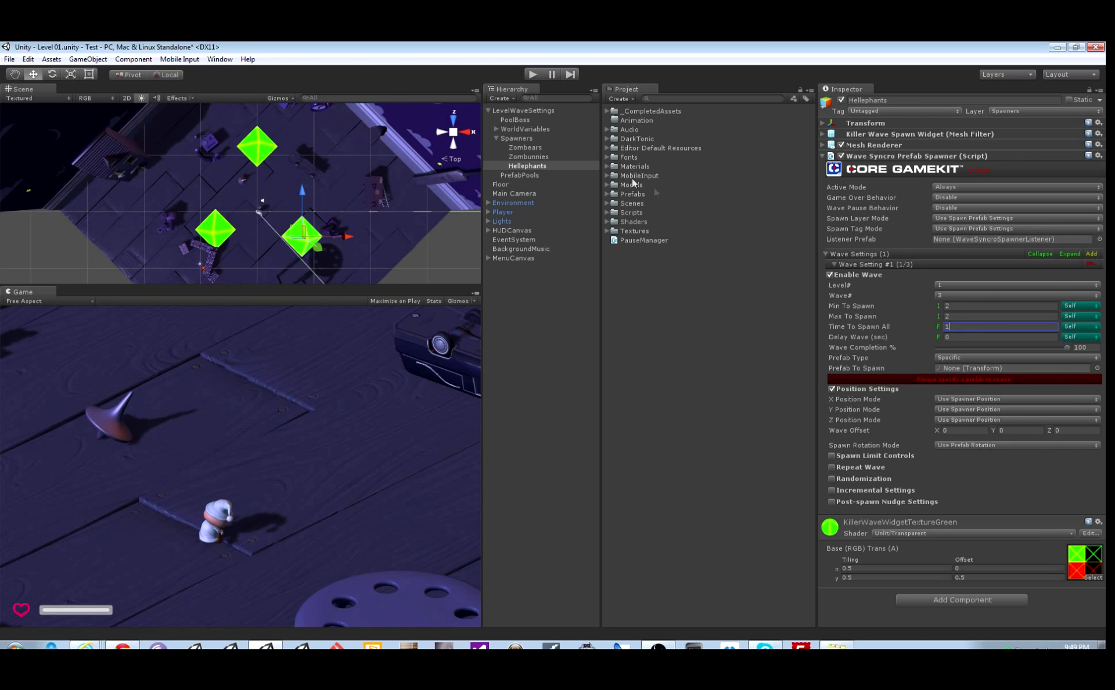
left_click(607, 111)
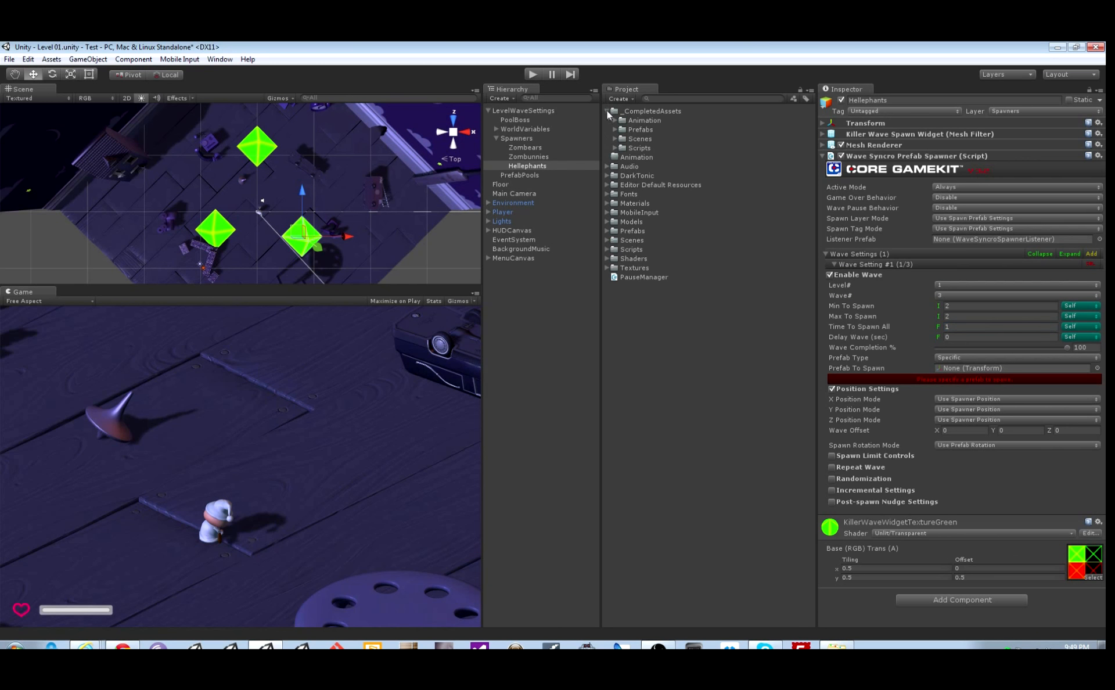
left_click(614, 130)
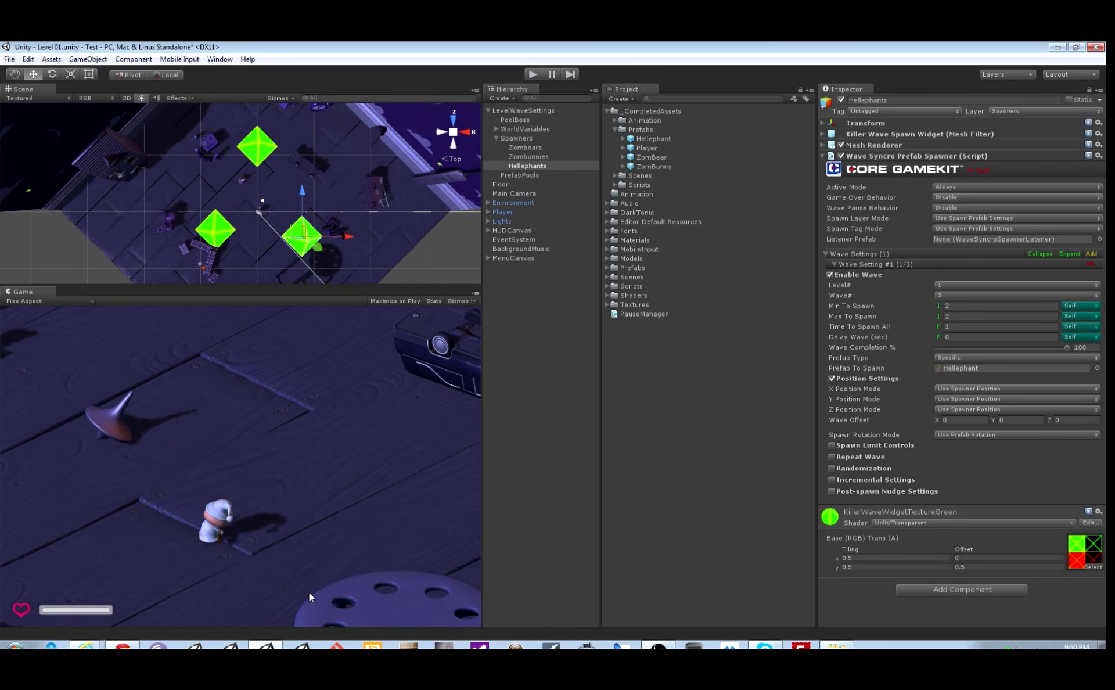
Step: Have Zombears spawn 3, repeating the wave 3 times with spawn increase 1
left_click(525, 148)
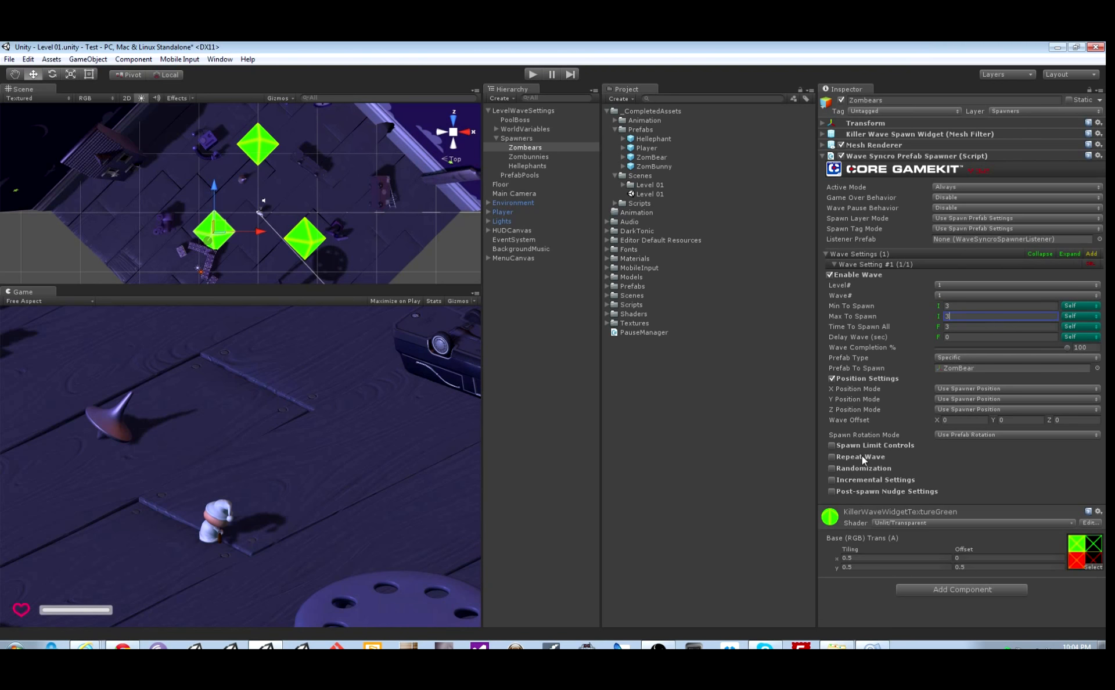
left_click(832, 456)
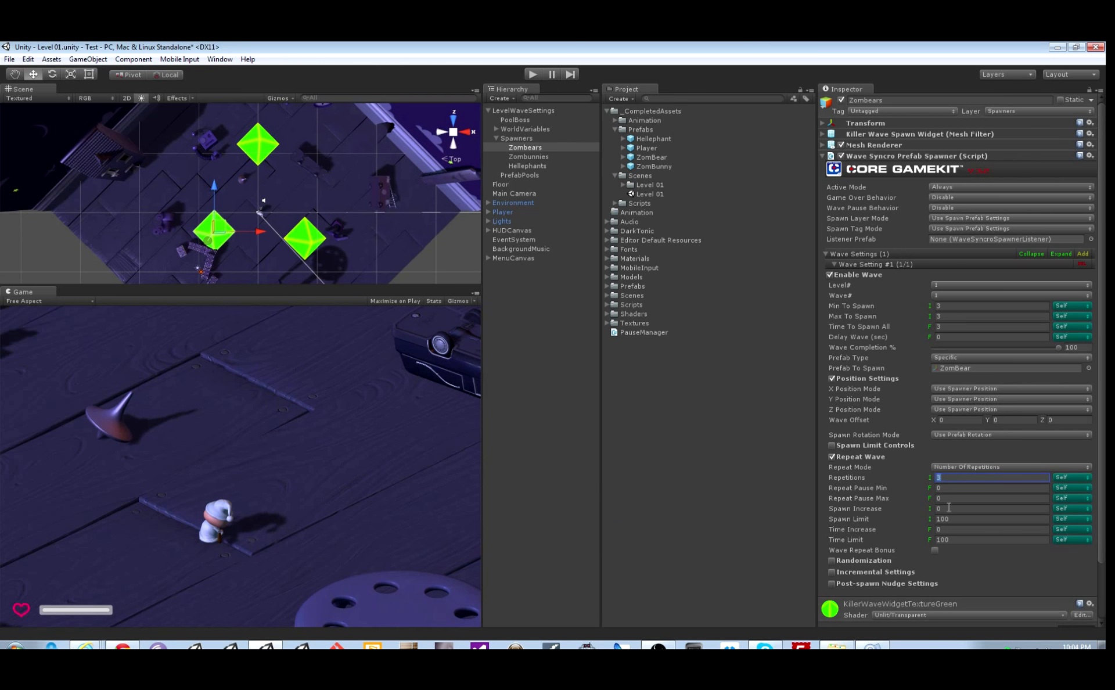
left_click(989, 508)
type("1")
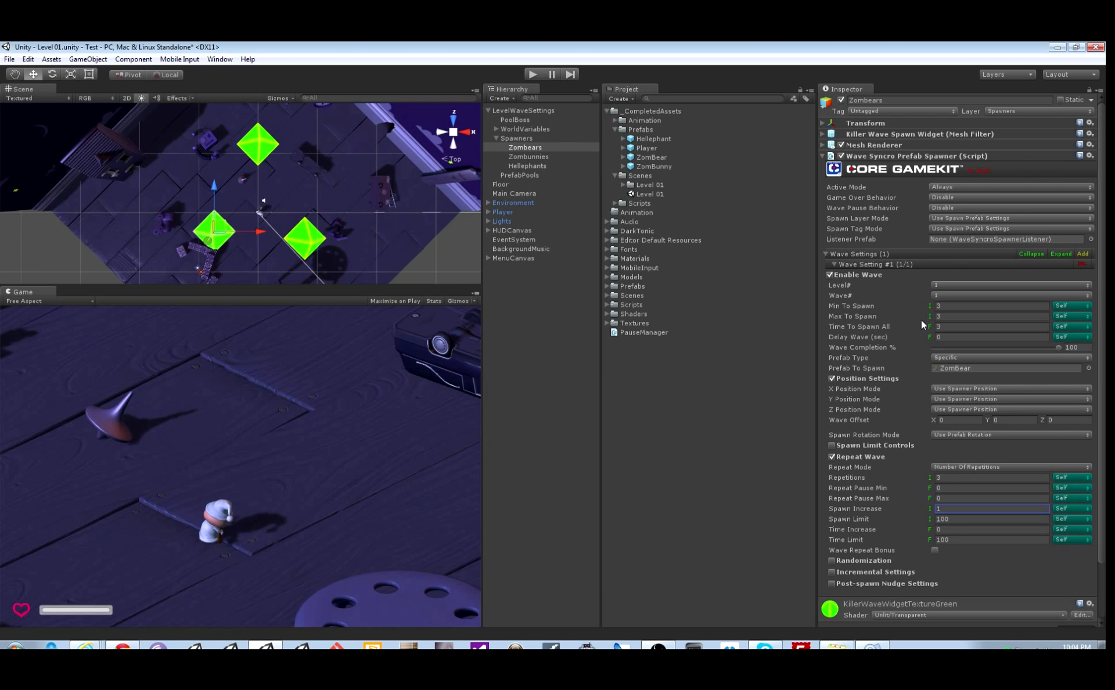
left_click(528, 157)
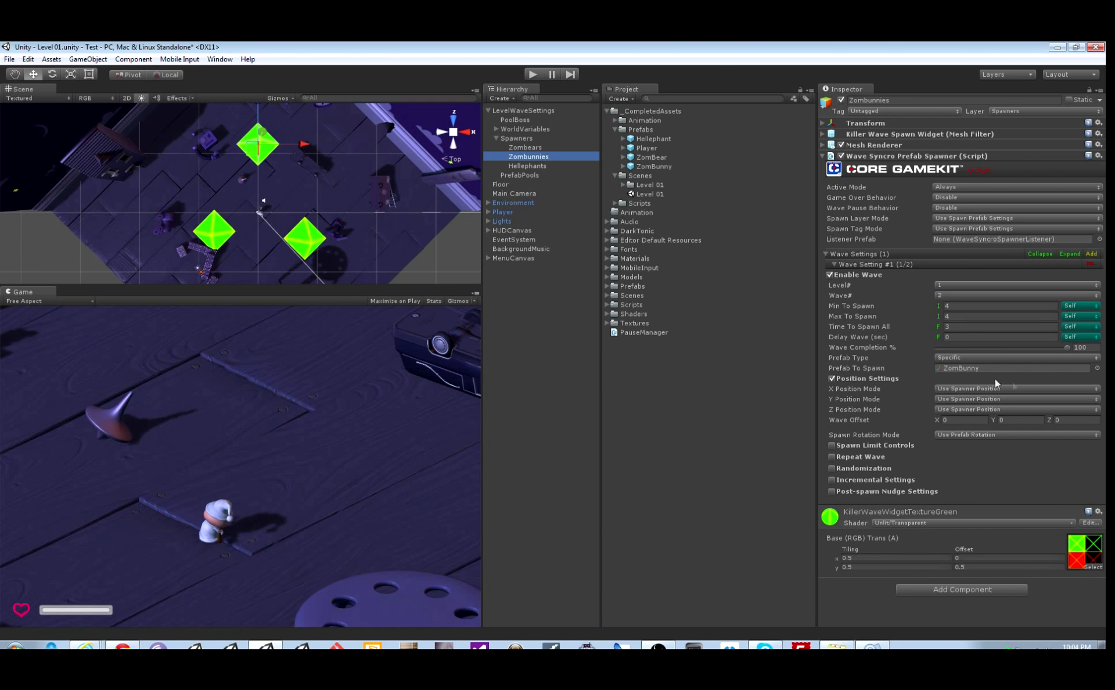
mouse_move(956, 369)
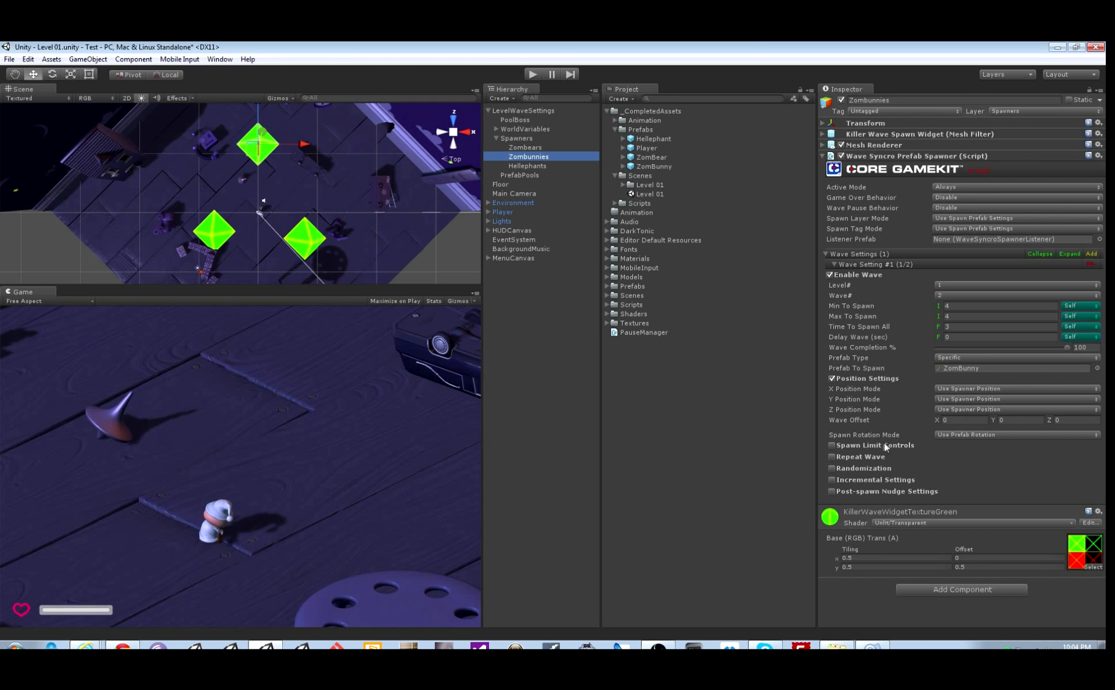
mouse_move(884, 448)
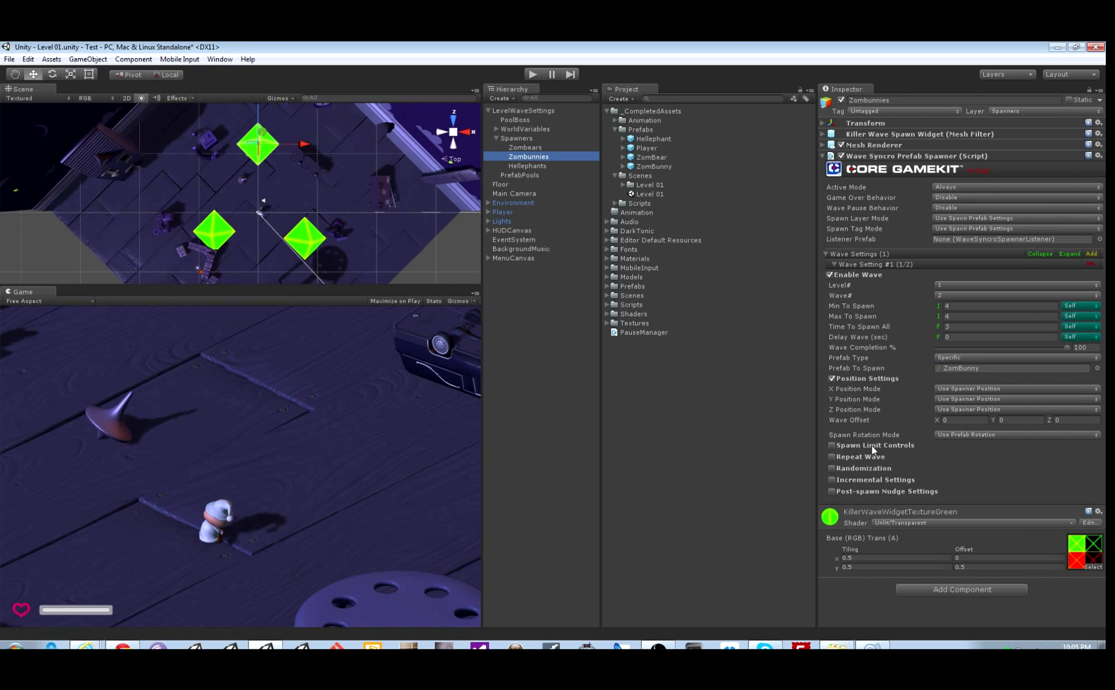
Step: Review the Zombunnies spawner settings, then return to the Zombears spawner
left_click(830, 445)
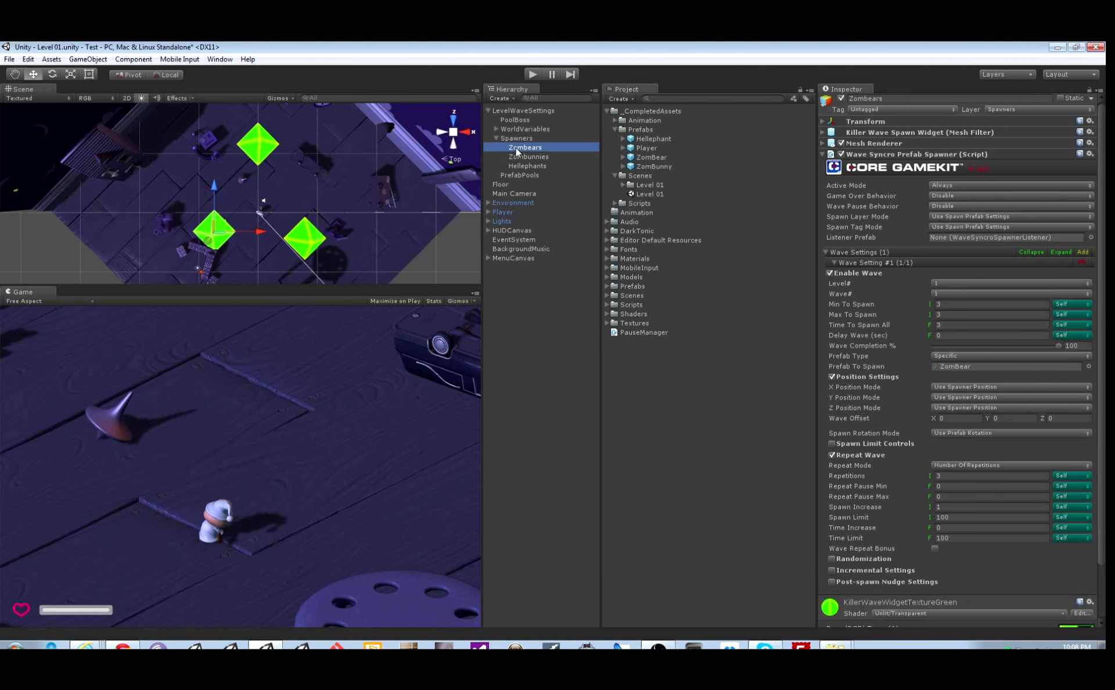
mouse_move(1036, 363)
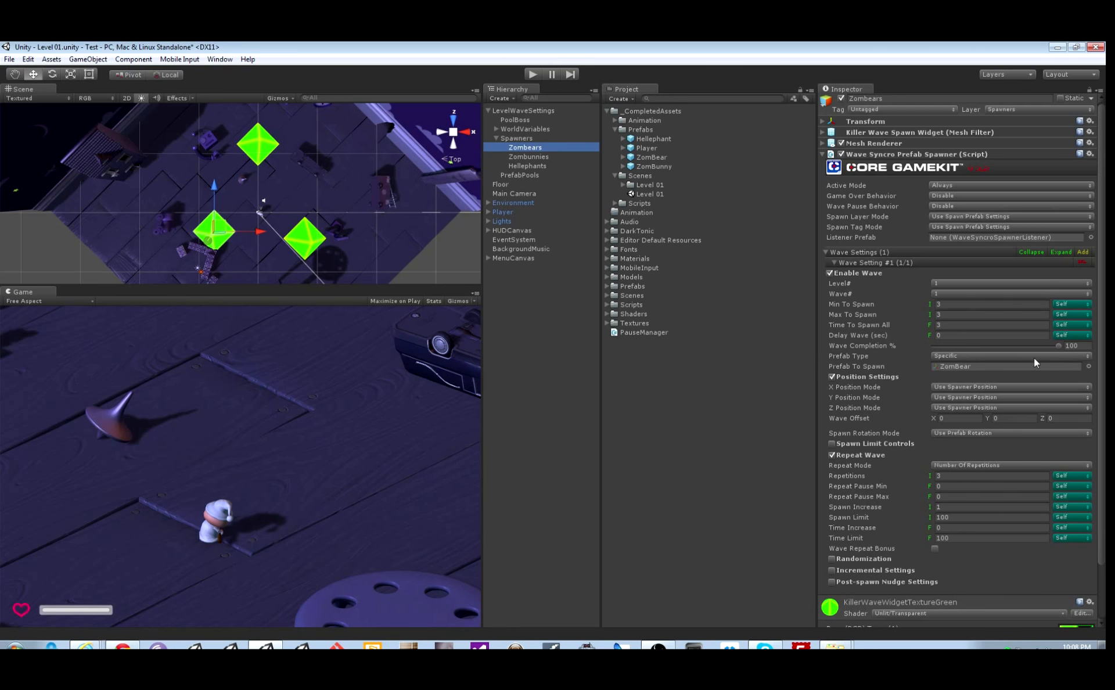
Step: Drag the Zombears Wave Completion % slider down from 100 to 50
left_click(1071, 345)
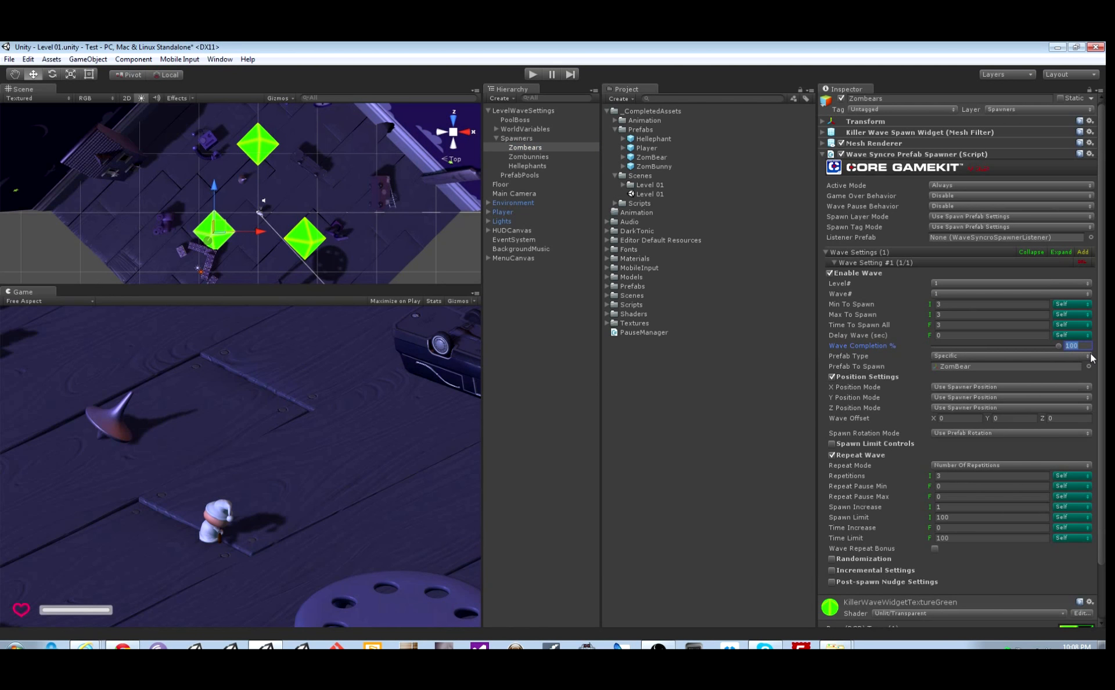
left_click_drag(1087, 346, 995, 346)
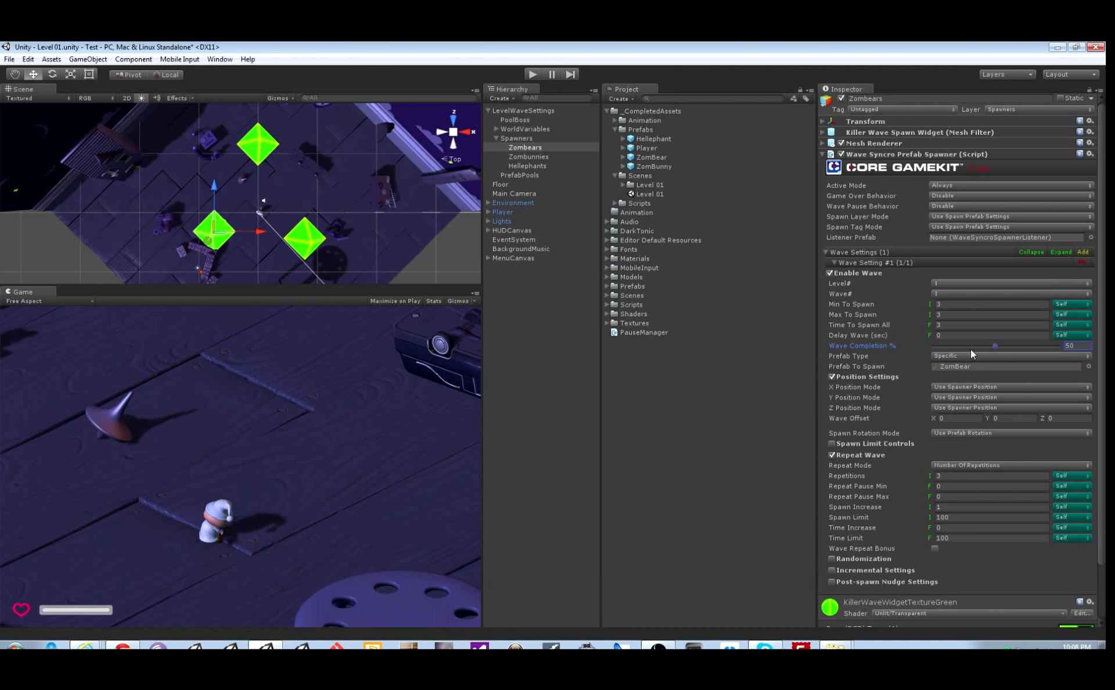